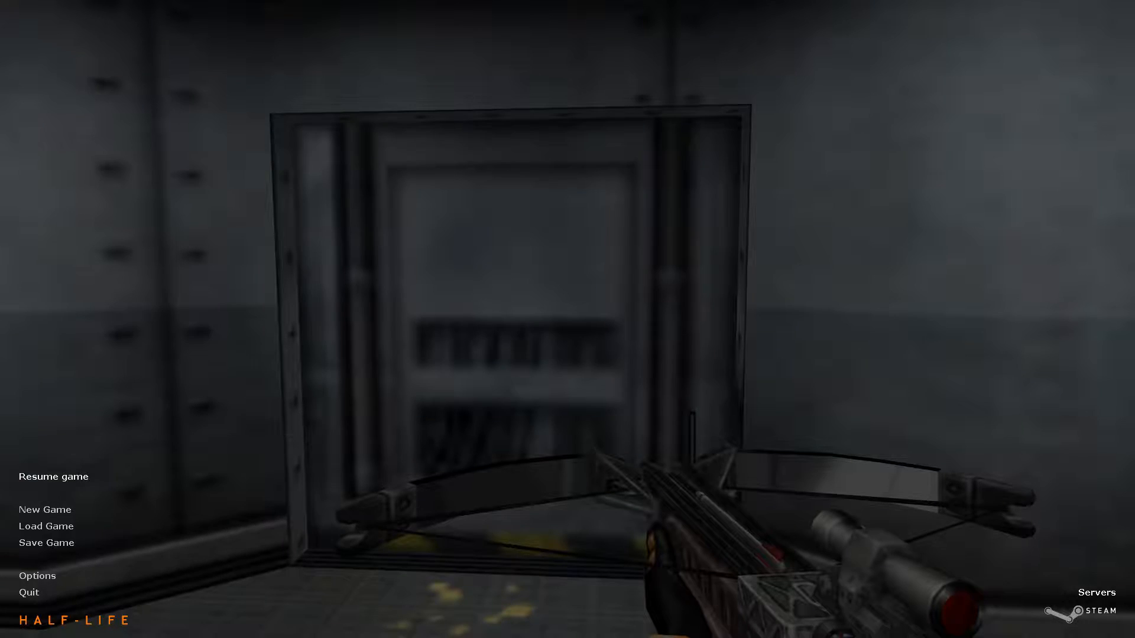
# Step: Fight through the Lambda Core corridors, shooting the creature down the corridor
pyautogui.click(52, 477)
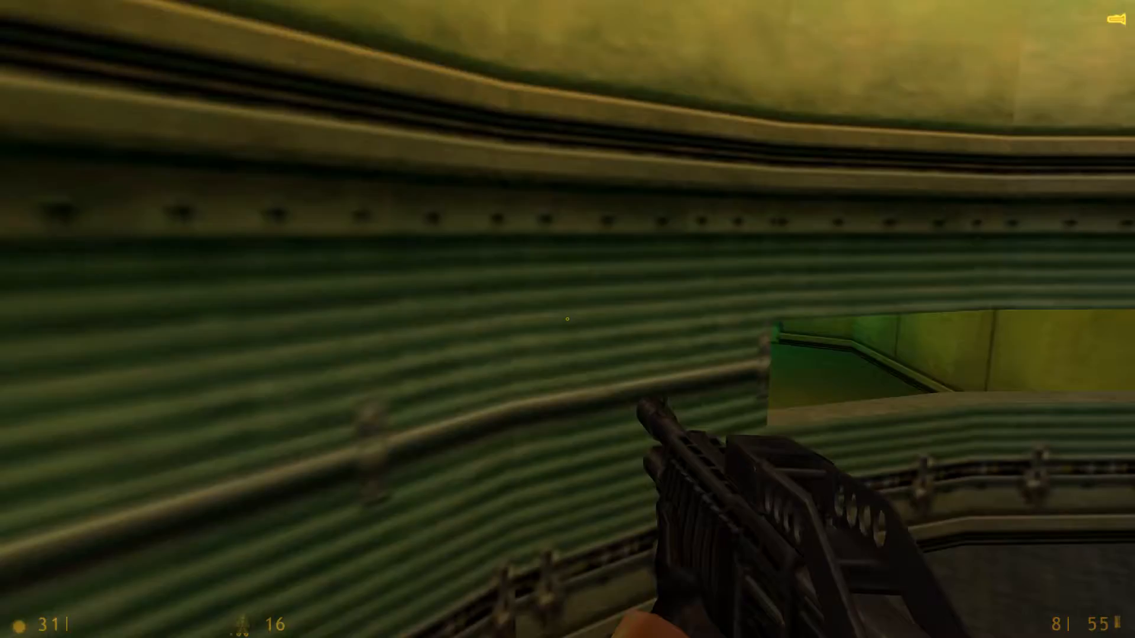
pyautogui.click(568, 319)
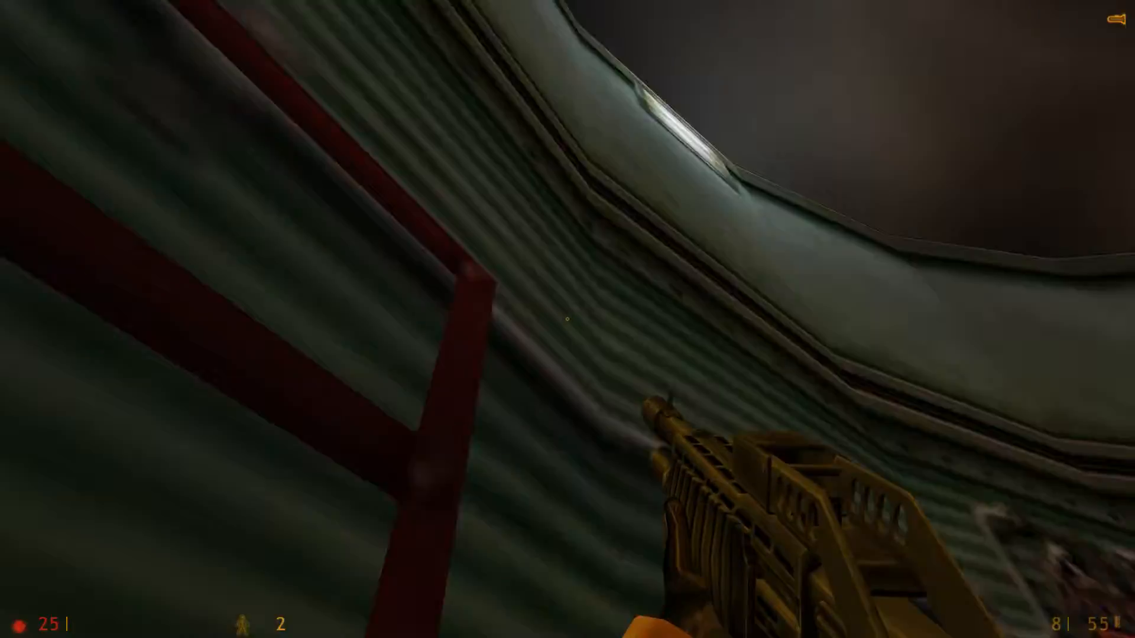
pyautogui.click(568, 320)
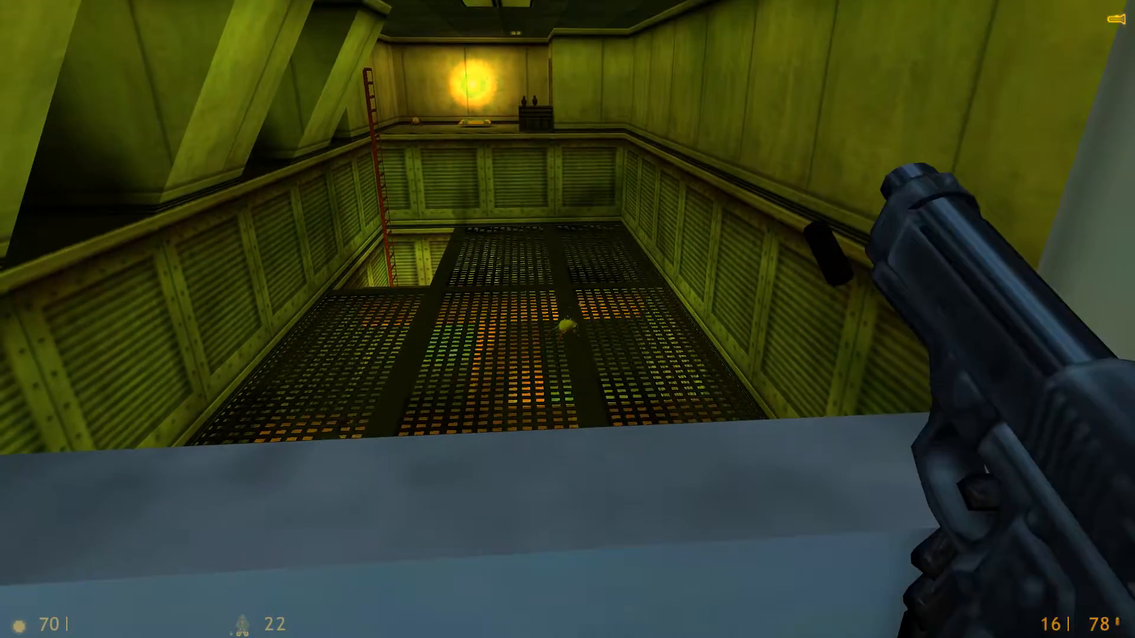
pyautogui.click(567, 319)
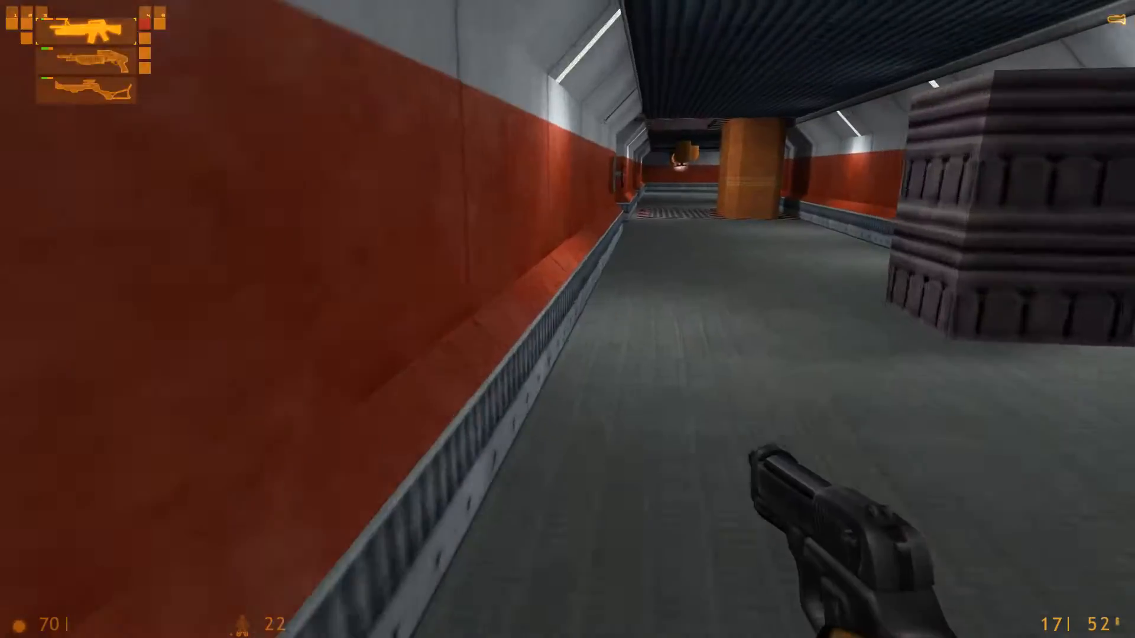
pyautogui.moveTo(567, 319)
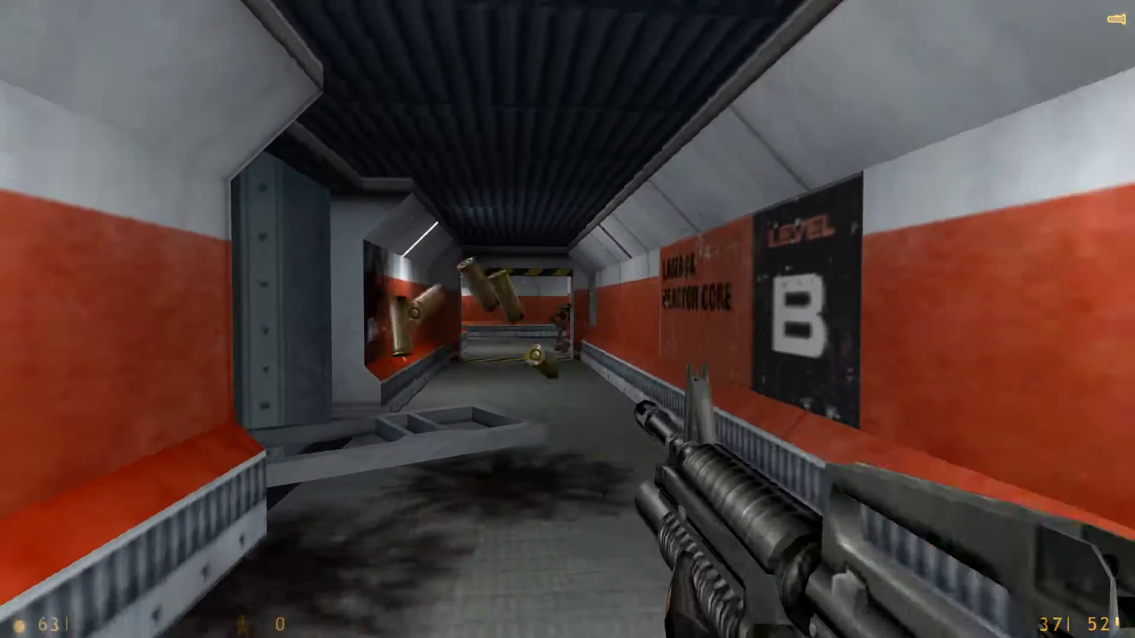
pyautogui.click(567, 319)
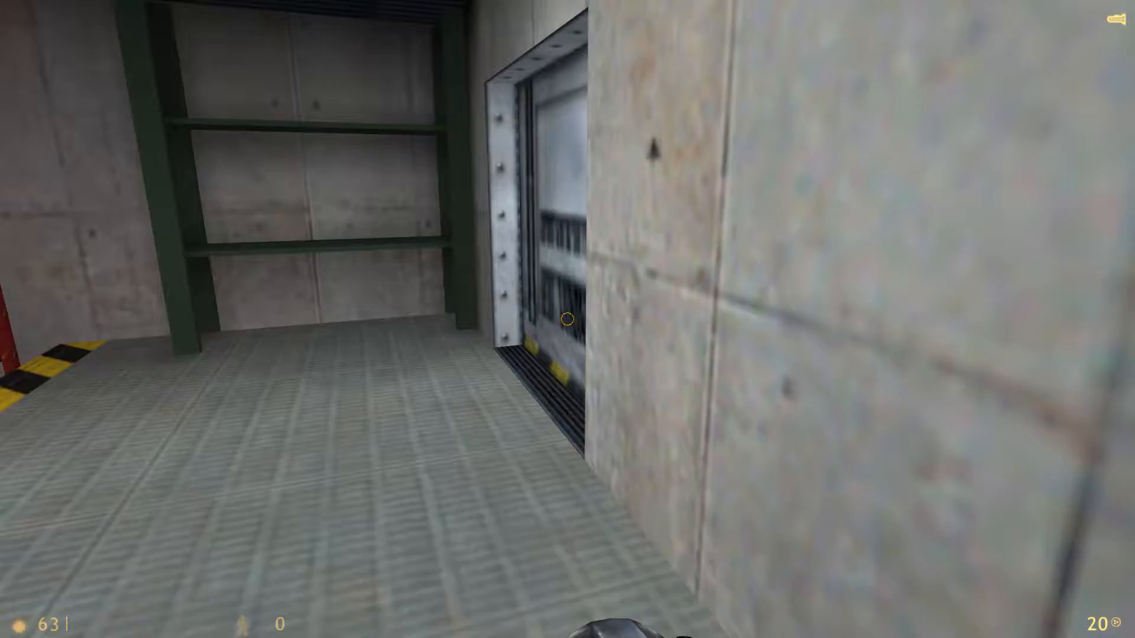
pyautogui.click(567, 320)
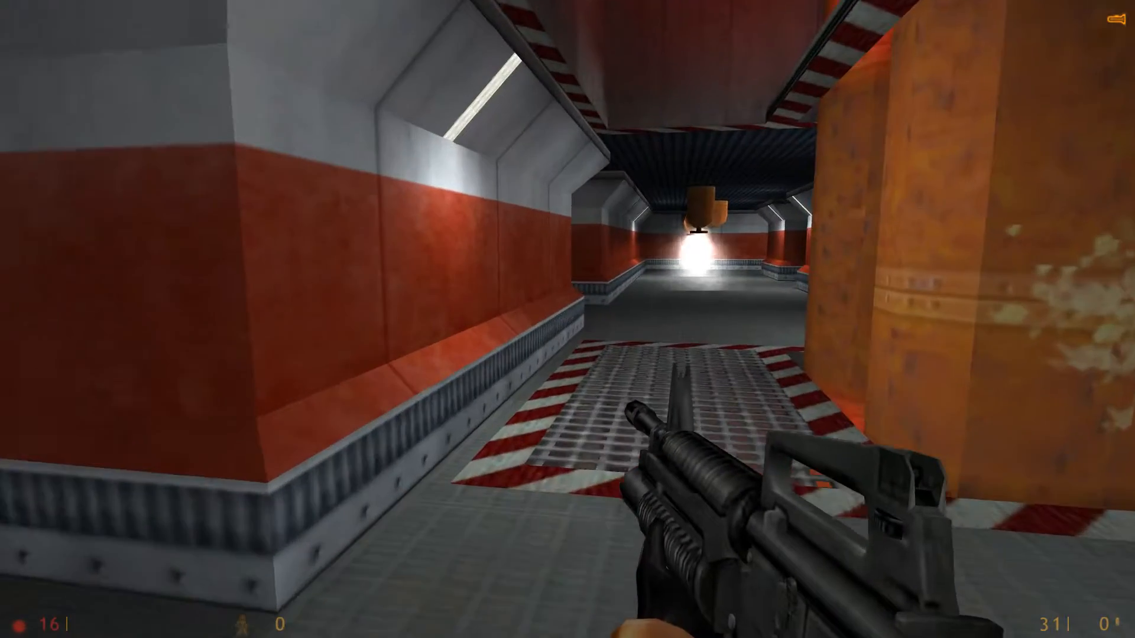
pyautogui.moveTo(567, 319)
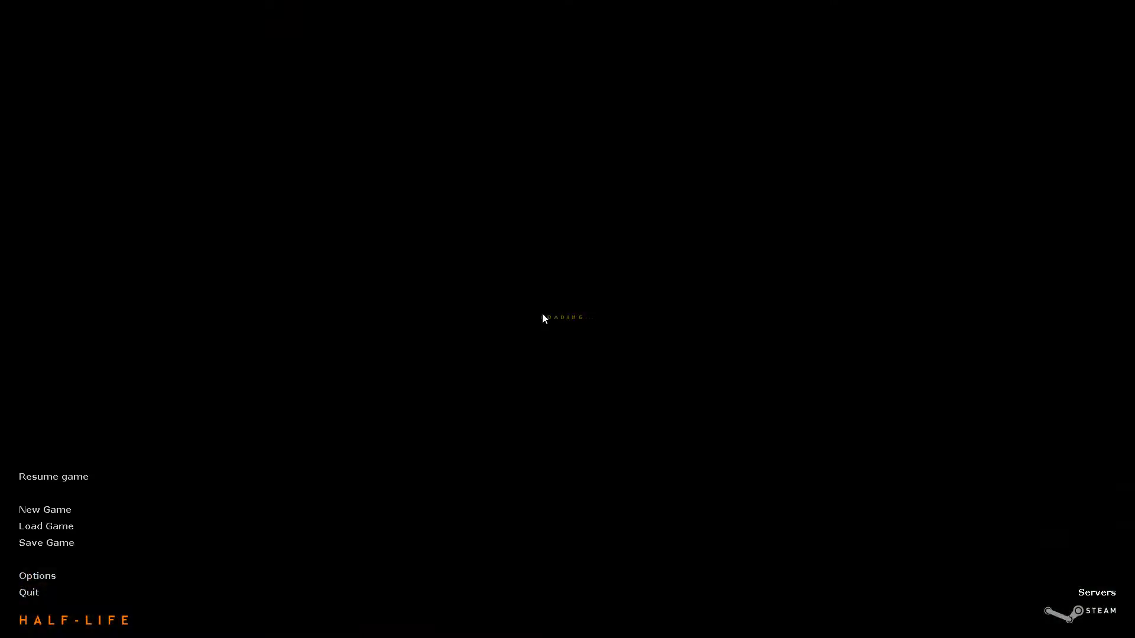
pyautogui.click(52, 476)
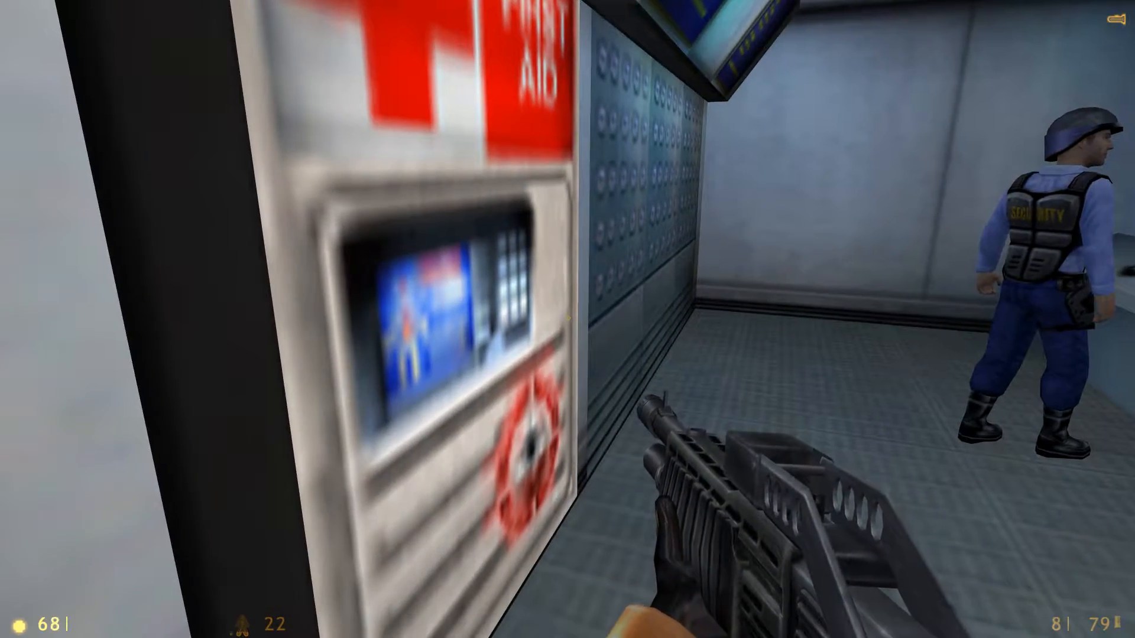
pyautogui.moveTo(568, 319)
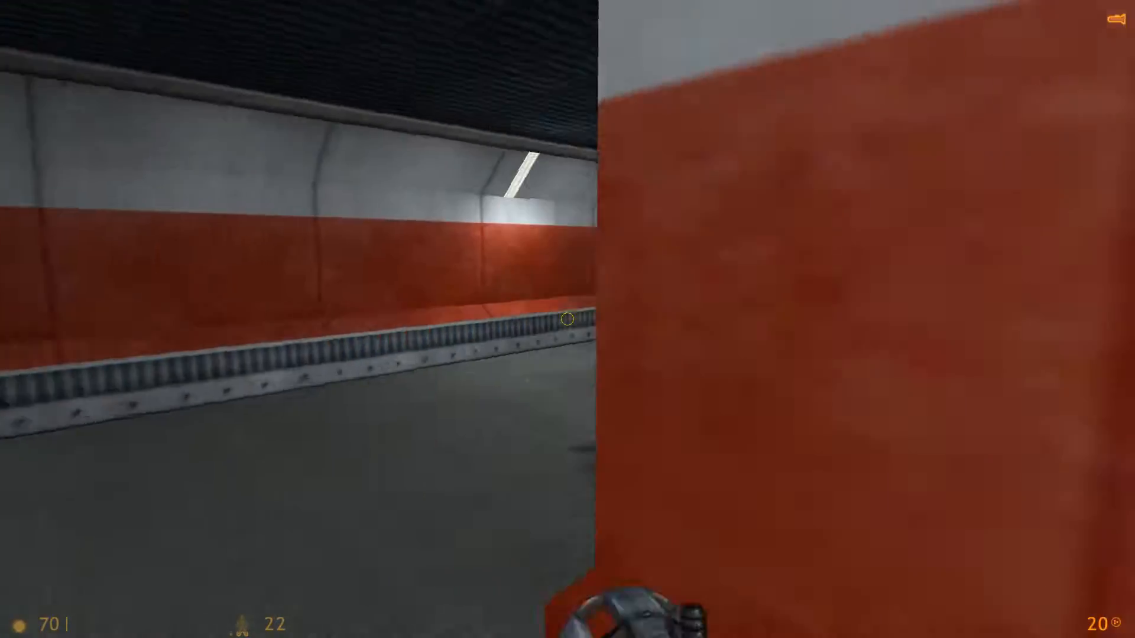
pyautogui.click(568, 320)
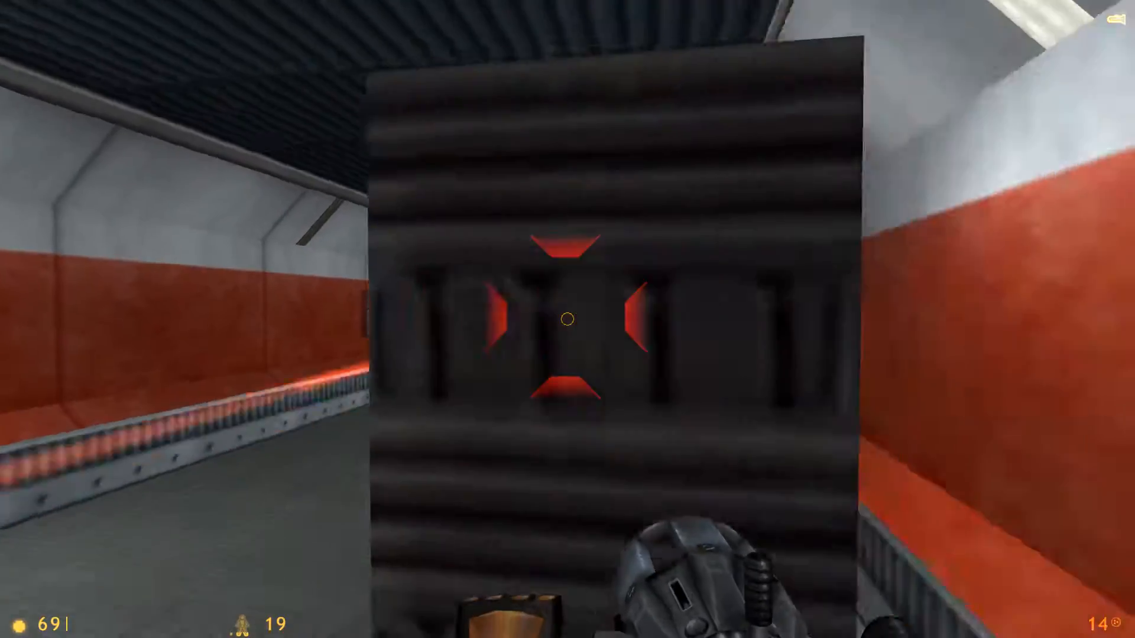
pyautogui.click(568, 321)
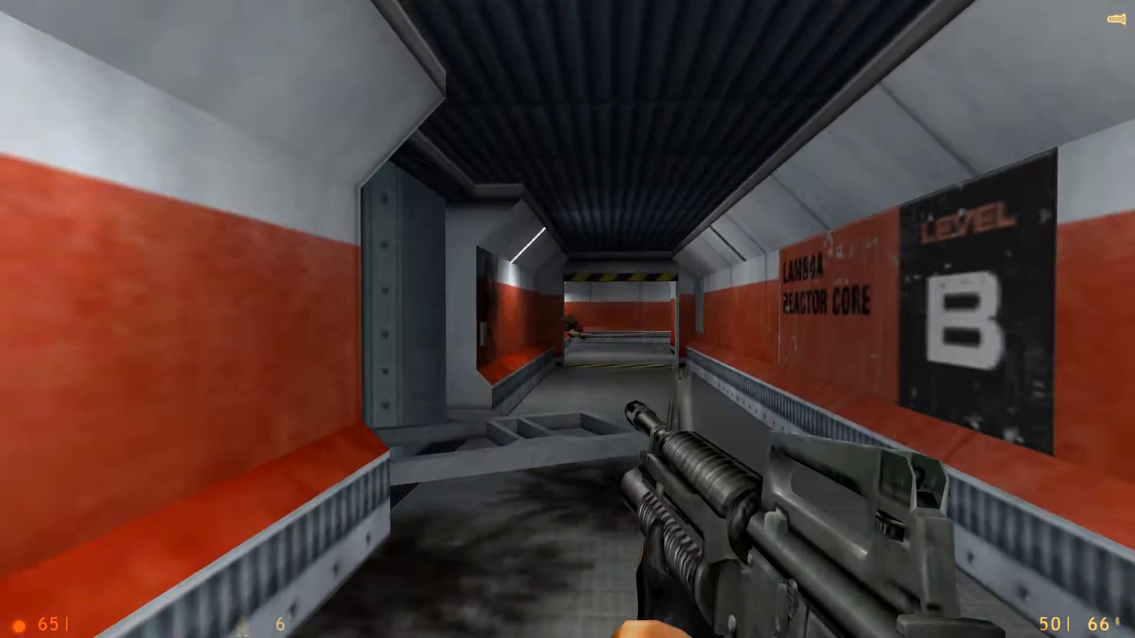
pyautogui.click(568, 319)
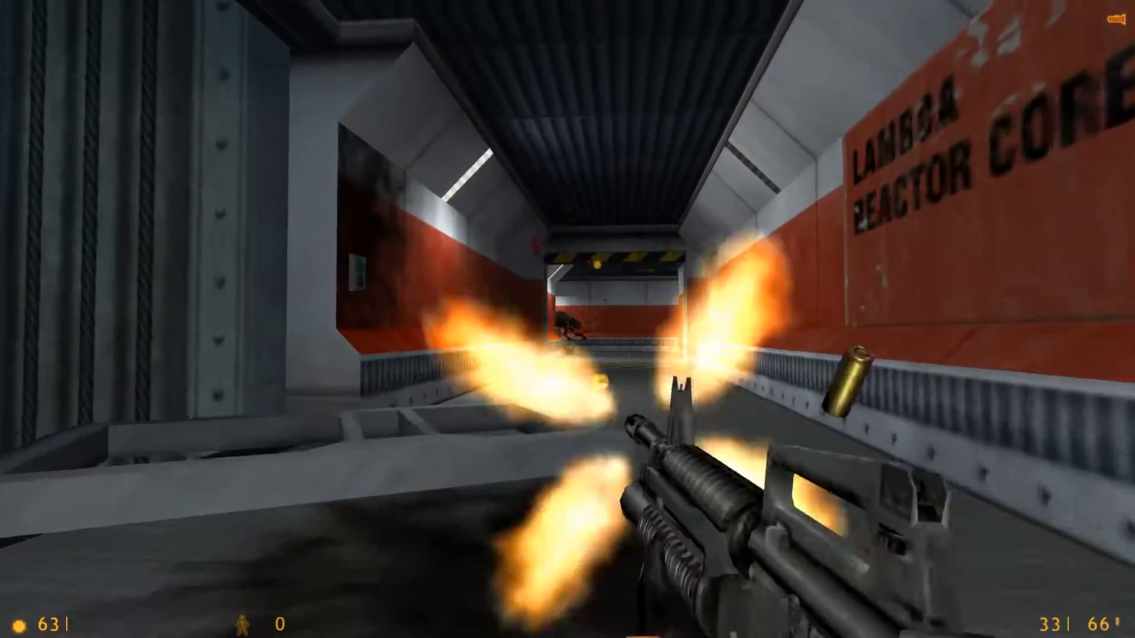
pyautogui.click(567, 319)
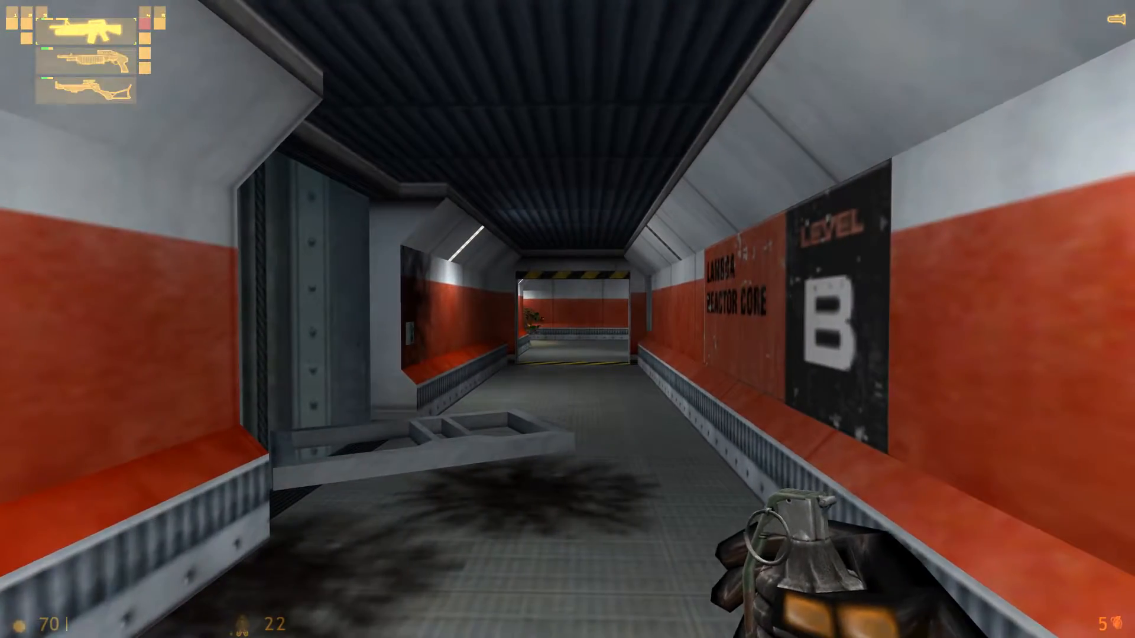
pyautogui.click(568, 319)
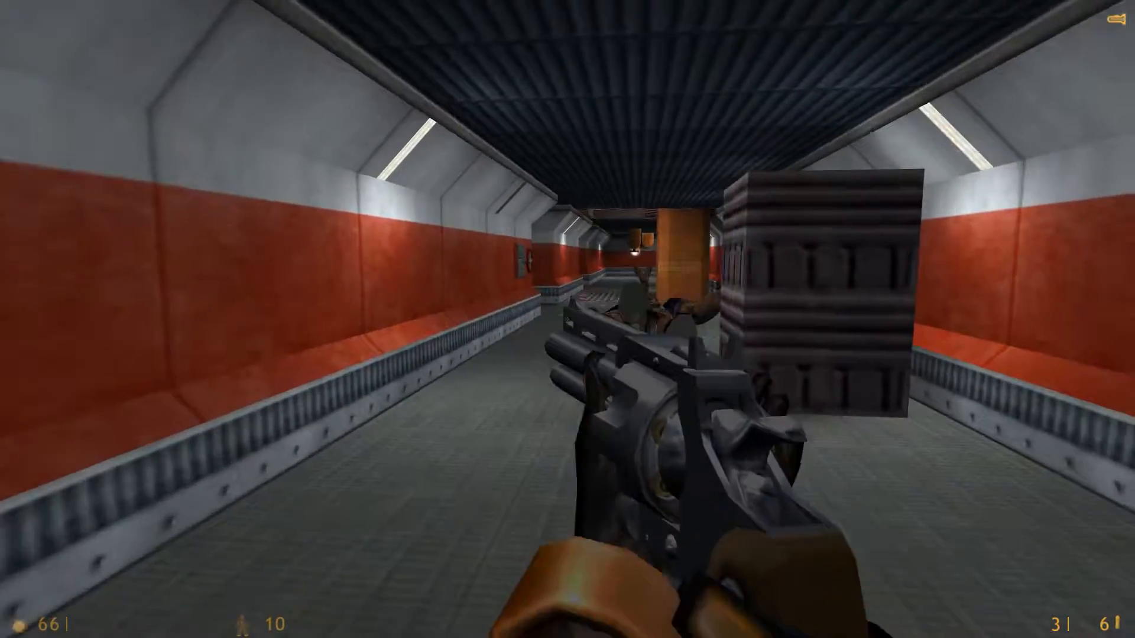
# Step: Pause and overwrite an earlier LAMBDA CORE save with current progress
pyautogui.press('Escape')
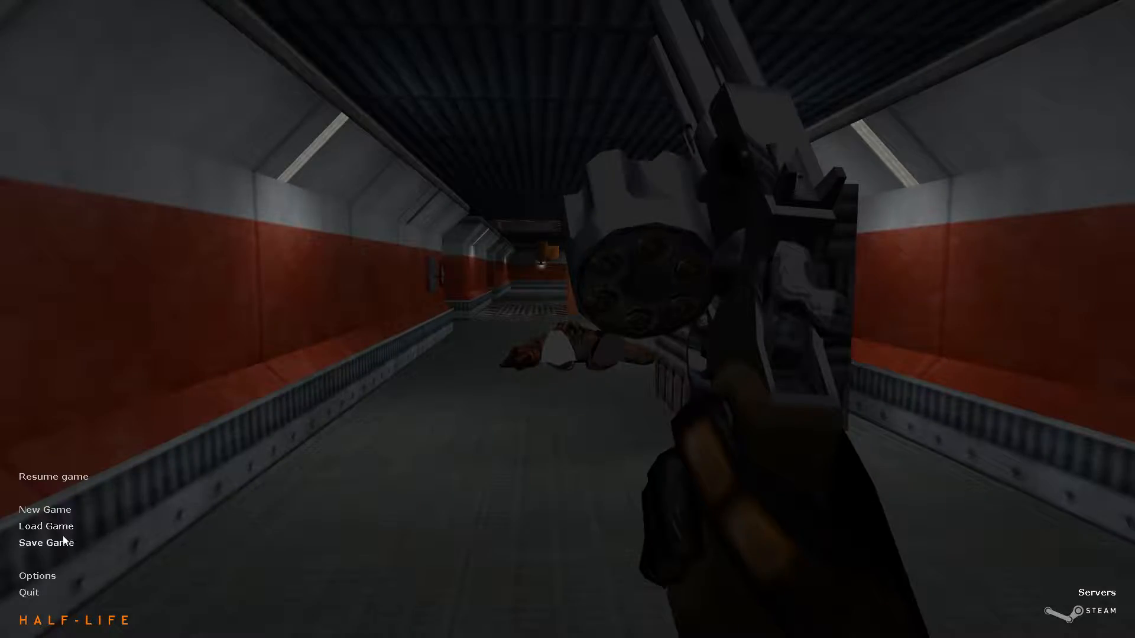
pyautogui.click(45, 543)
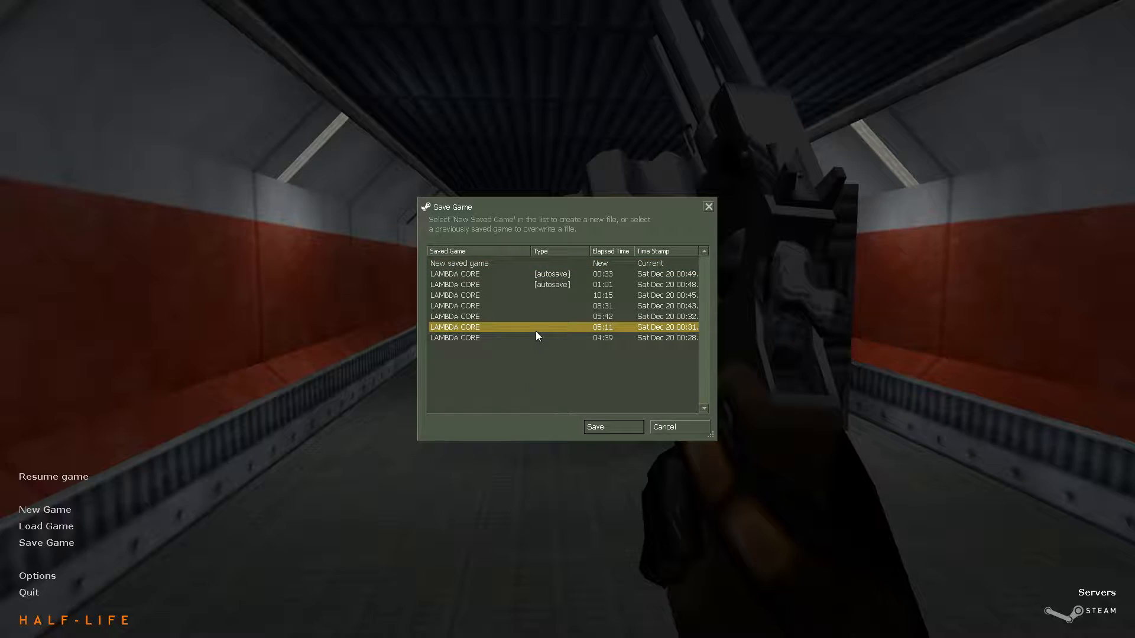
pyautogui.click(613, 427)
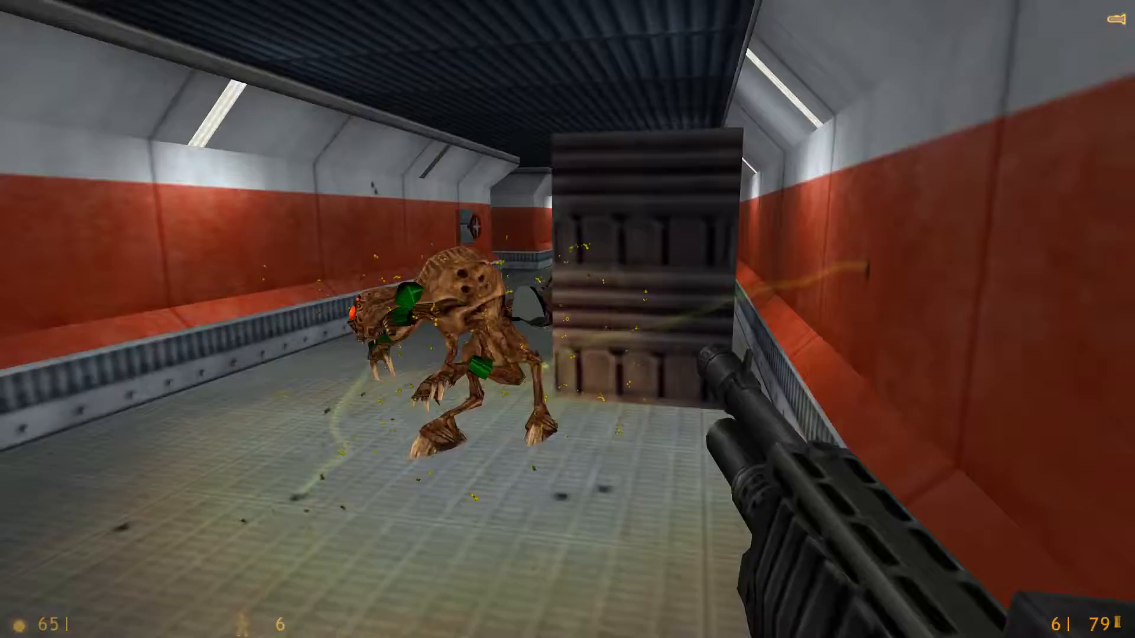
# Step: Shotgun the brown alien charging down the red corridor until it dies
pyautogui.click(567, 320)
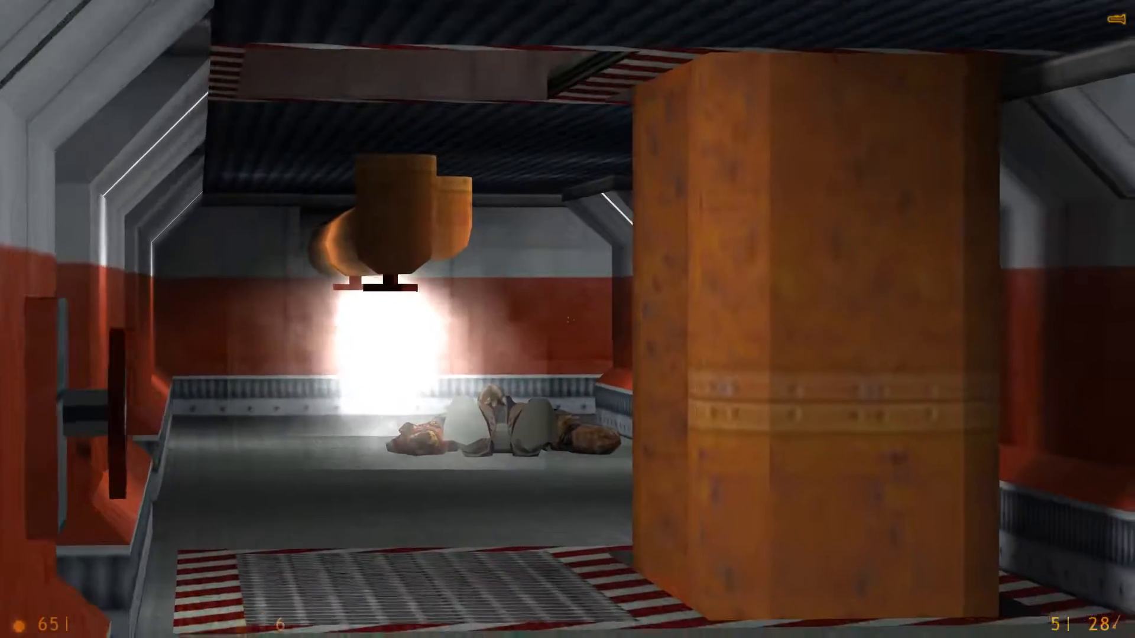
pyautogui.moveTo(568, 319)
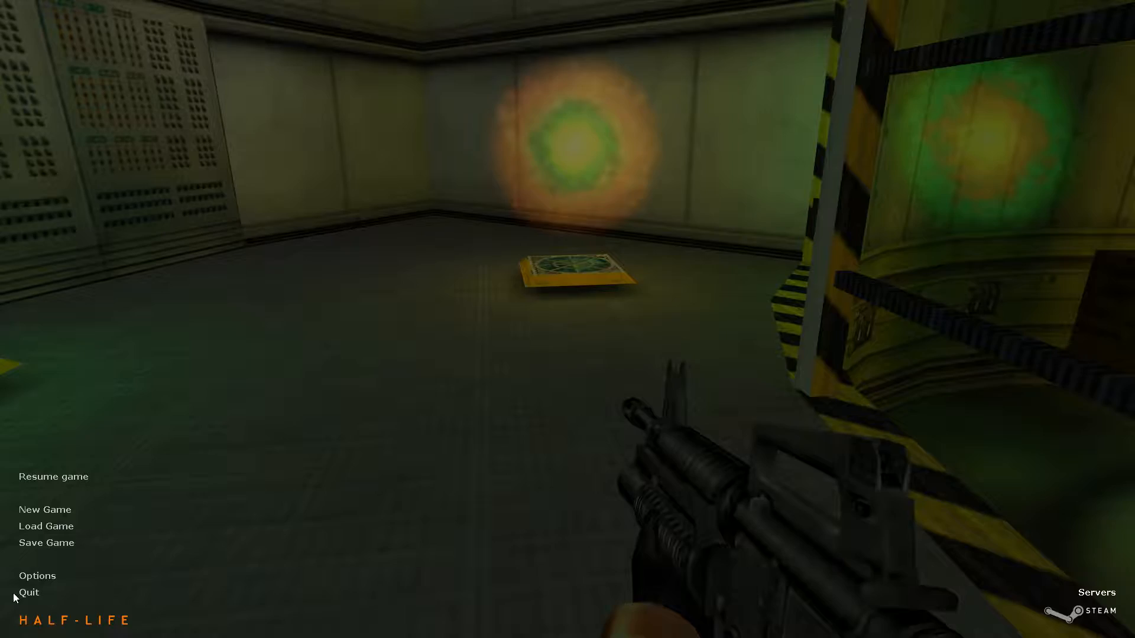
# Step: Reach the green-lit room with the floor pad and bring up the saved-games list to load
pyautogui.click(46, 543)
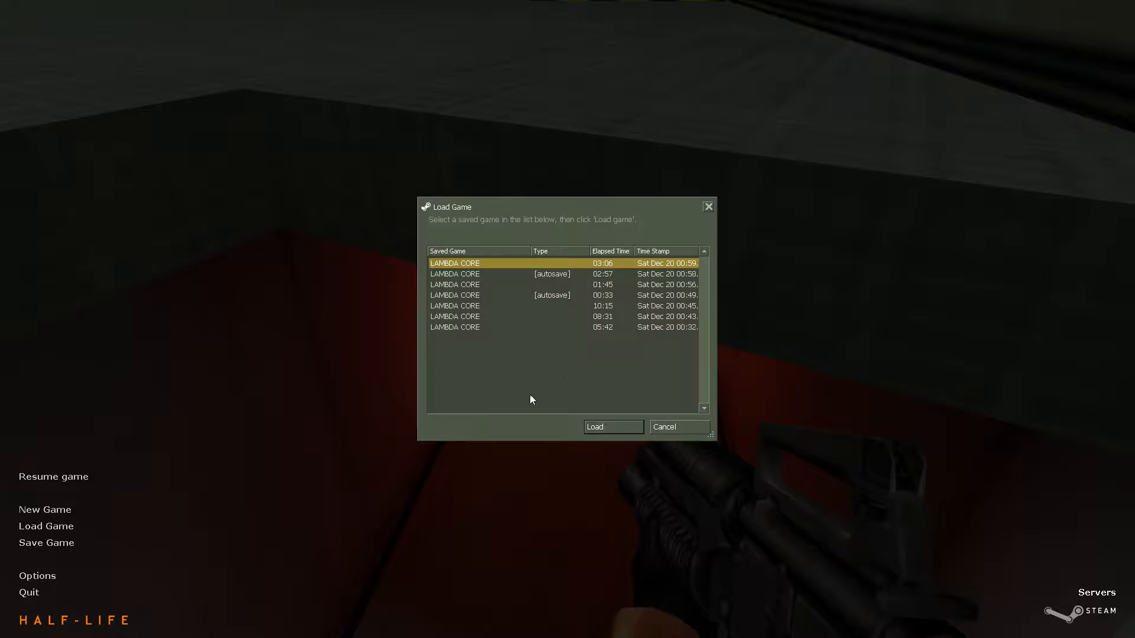
# Step: Load the top LAMBDA CORE save (03:06), returning to the white ladder shaft
pyautogui.click(612, 426)
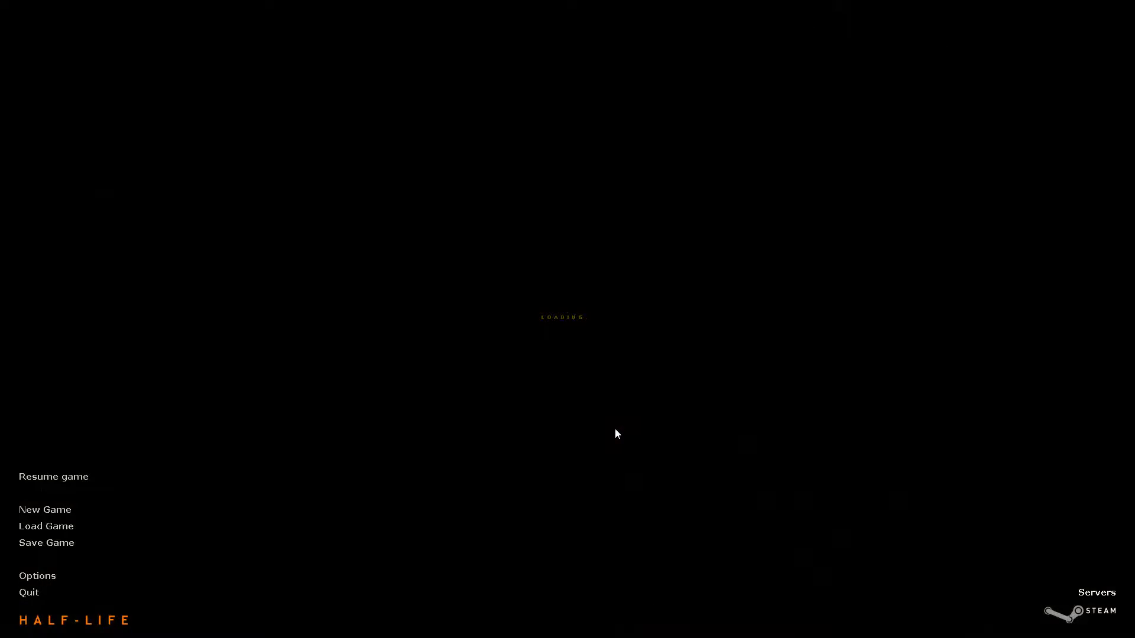
pyautogui.click(52, 476)
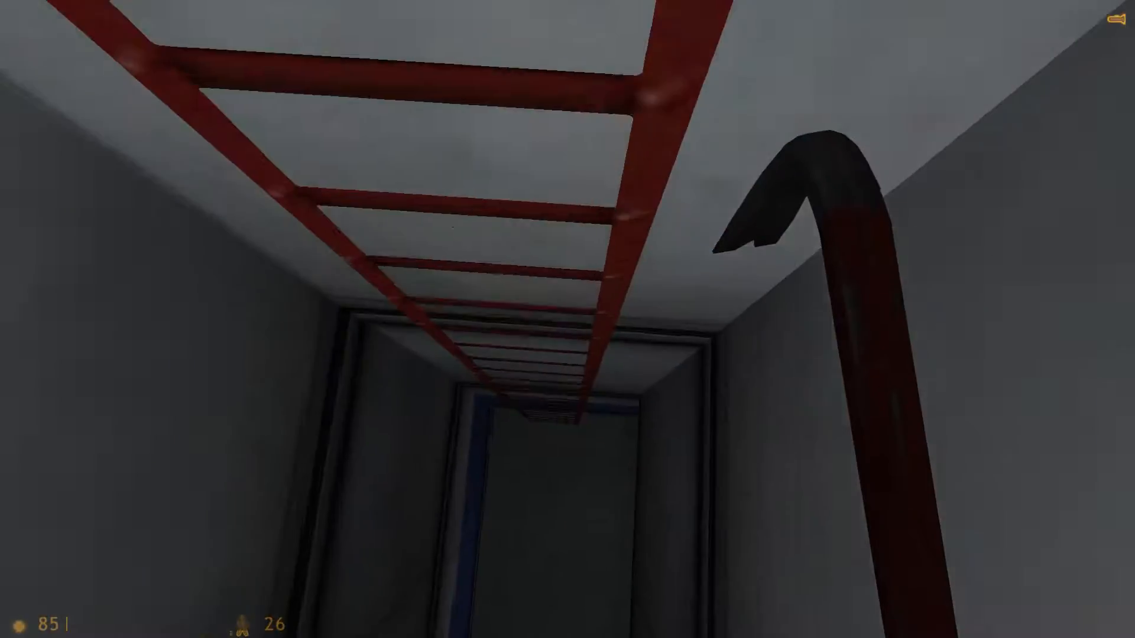
# Step: Climb the red ladder and bring up the Save Game list
pyautogui.click(46, 543)
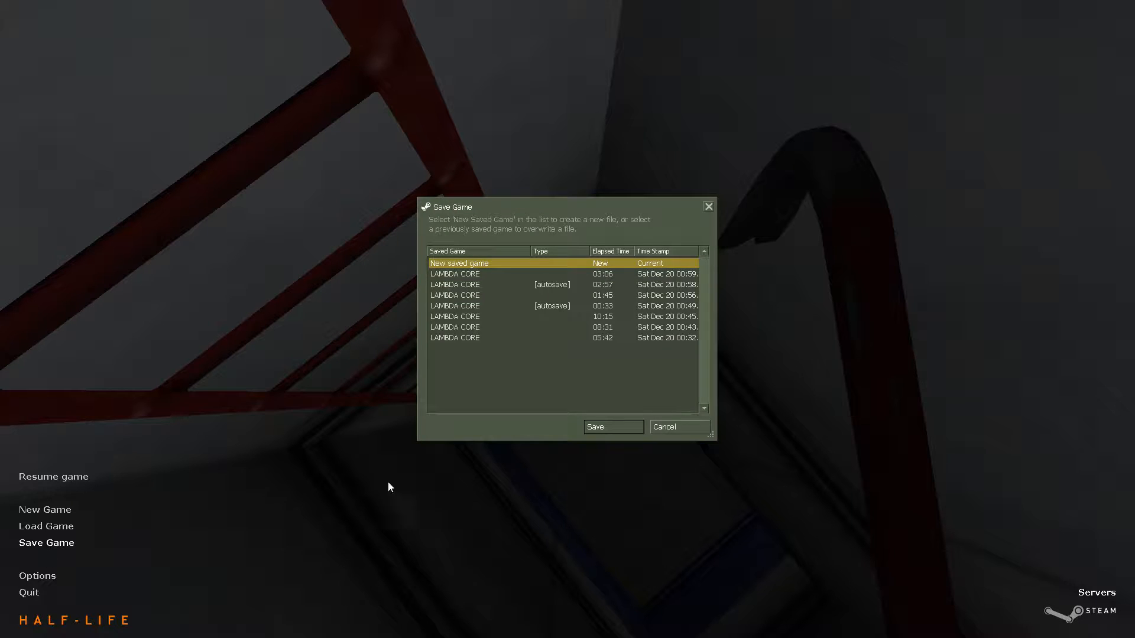
# Step: Save as 'New saved game', enter the blue crate corridor, and pause again
pyautogui.click(613, 426)
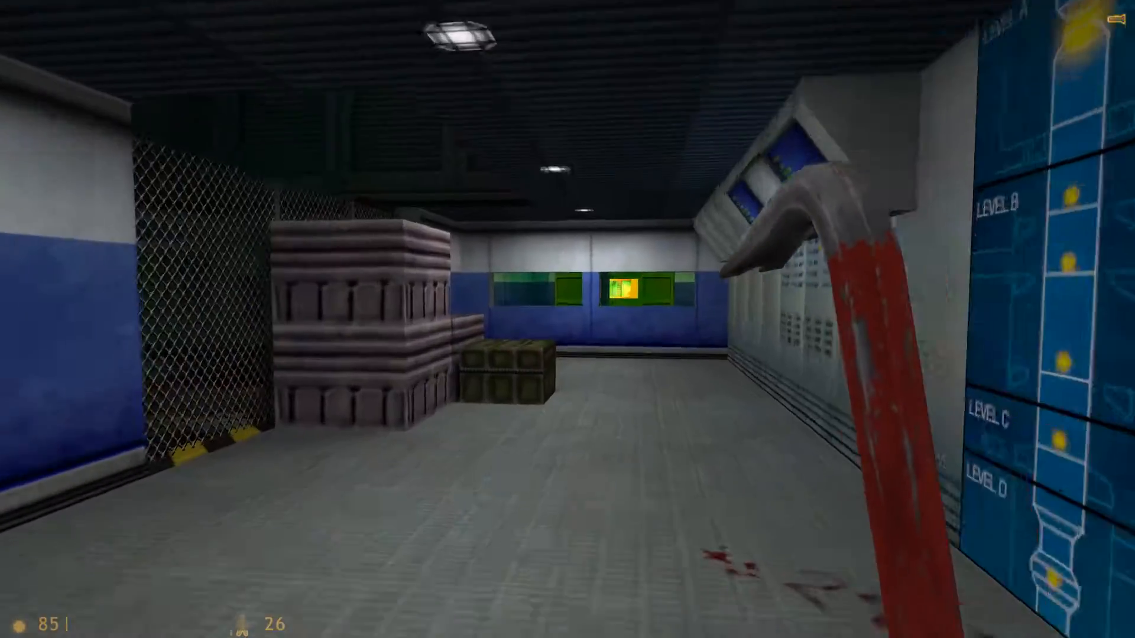
pyautogui.press('Escape')
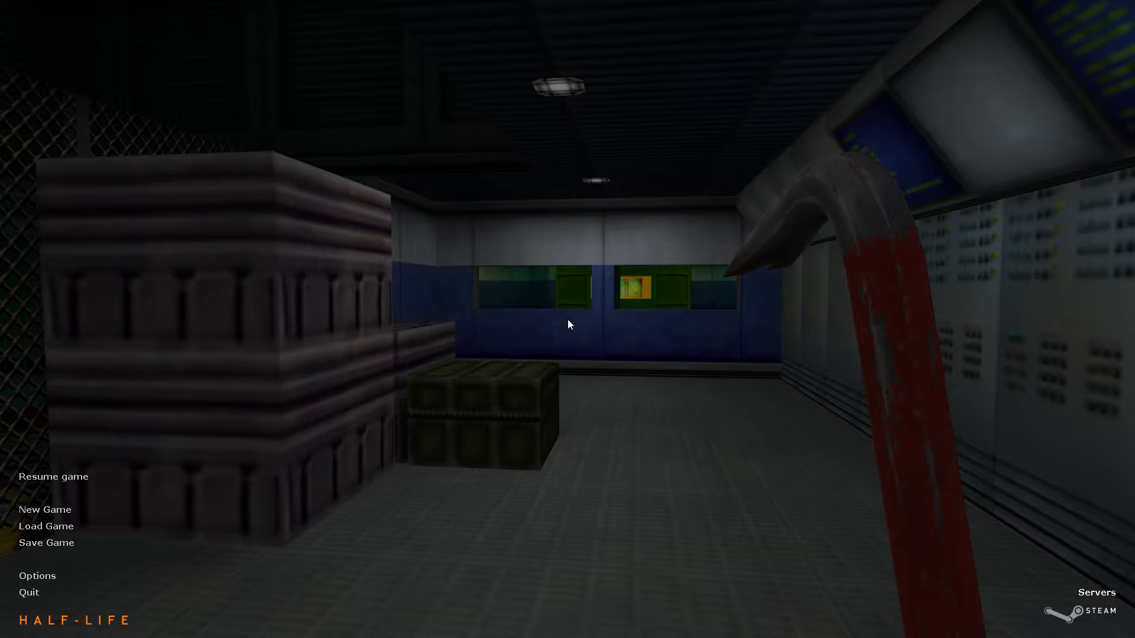